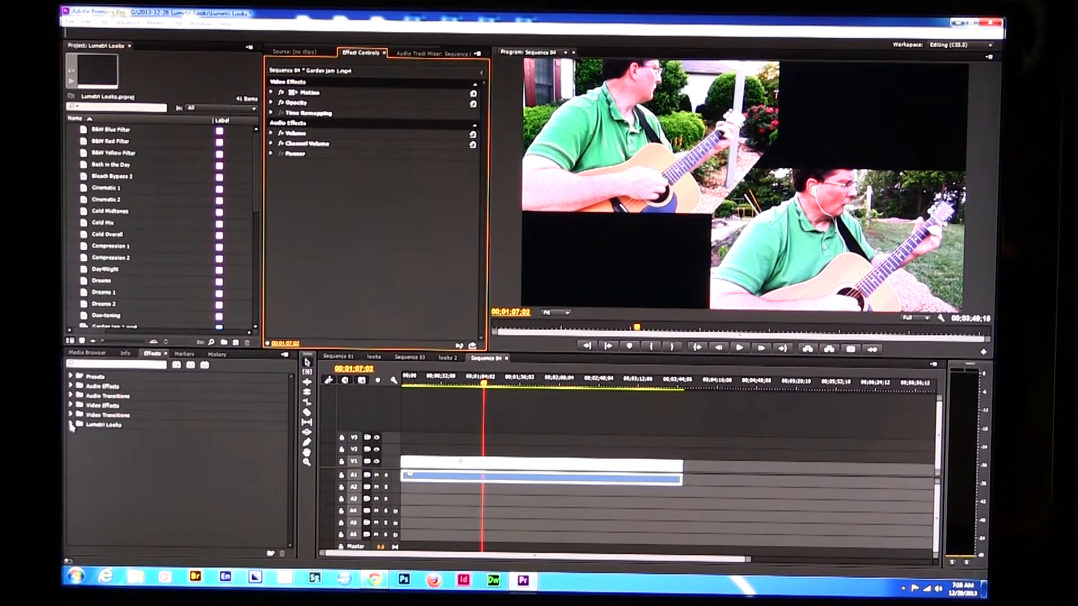
Expand Lumetri Looks and browse the Cinematic, Desaturation, Style and Temperature thumbnails
left_click(71, 424)
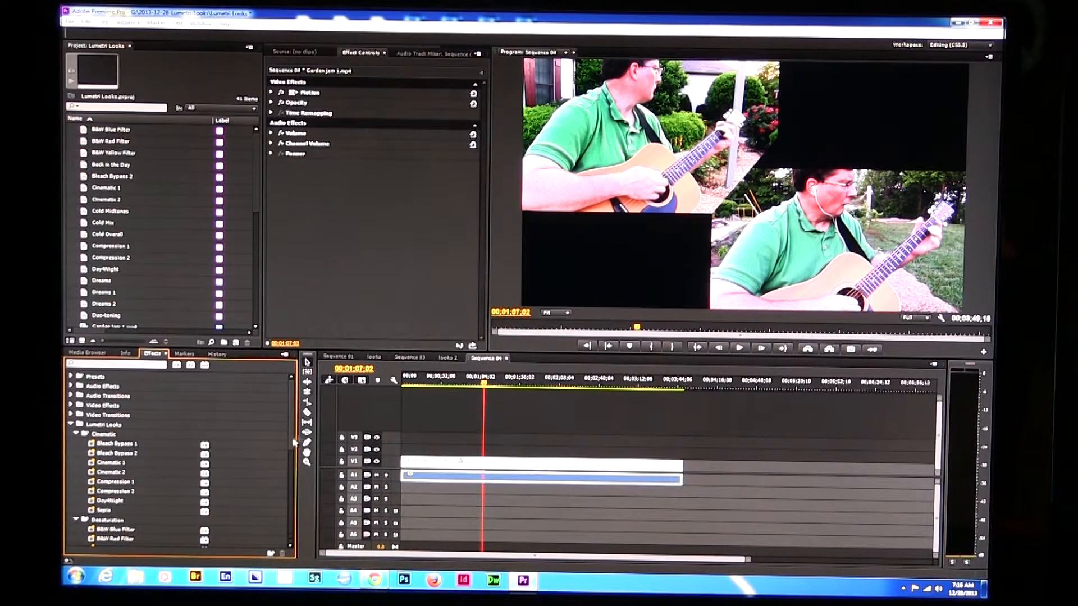
scroll("down", 3)
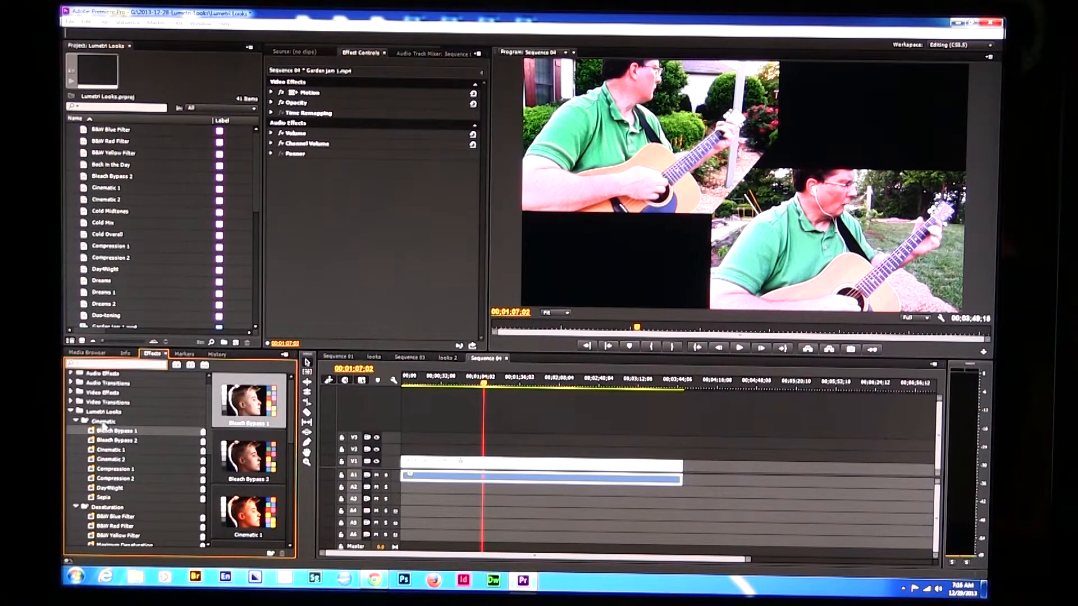
scroll("down", 3)
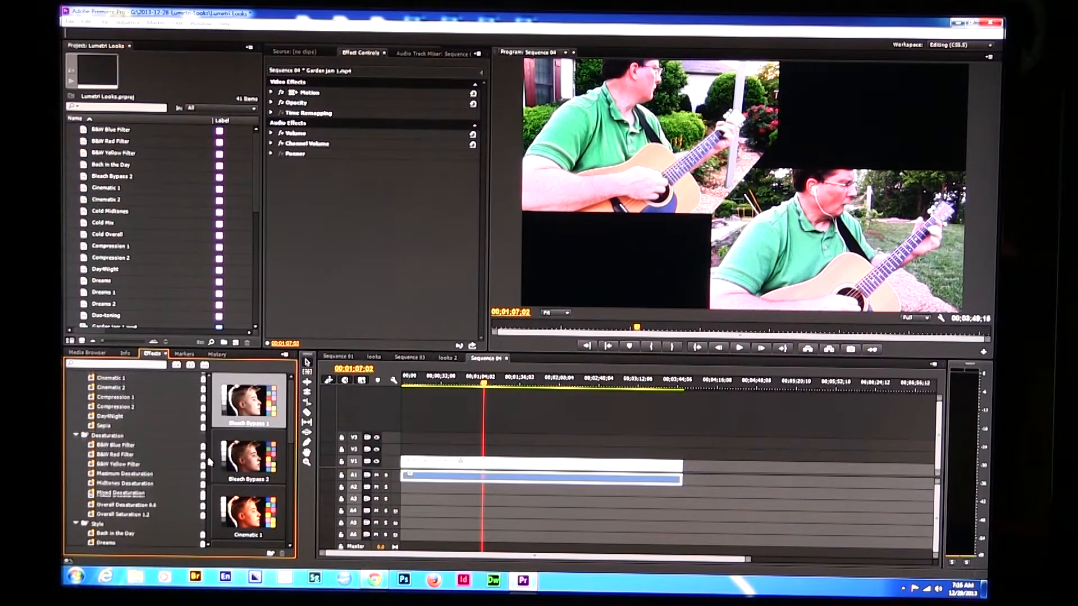
scroll("down", 3)
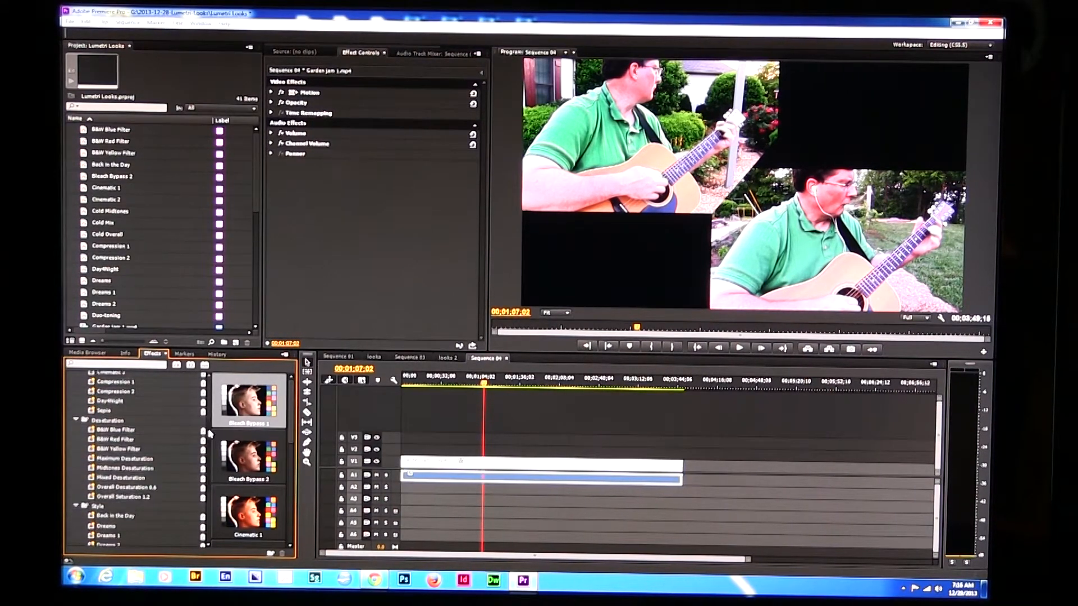
scroll("down", 3)
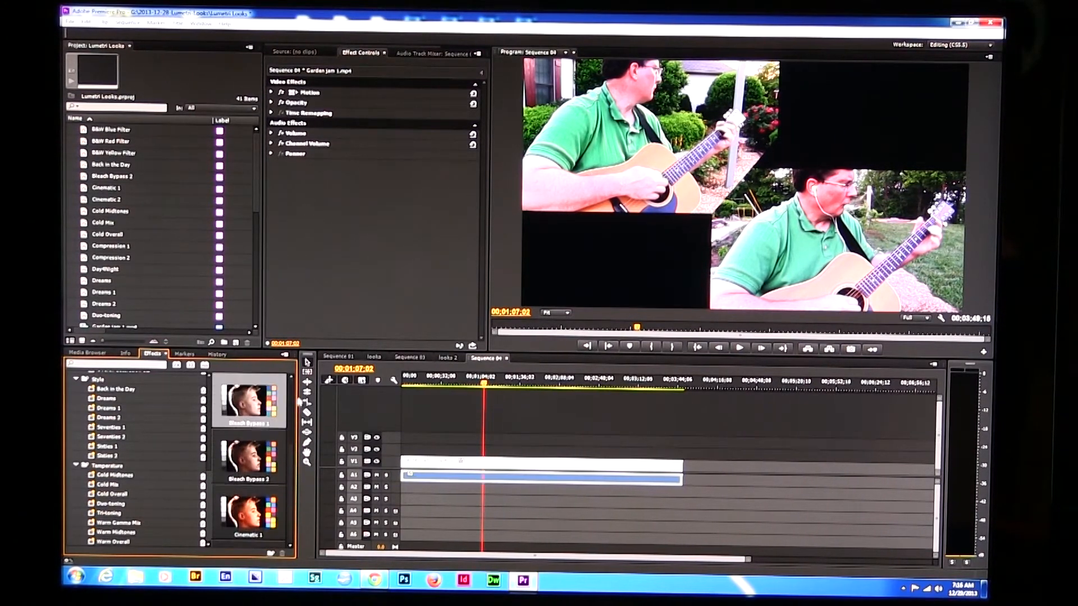
scroll("down", 3)
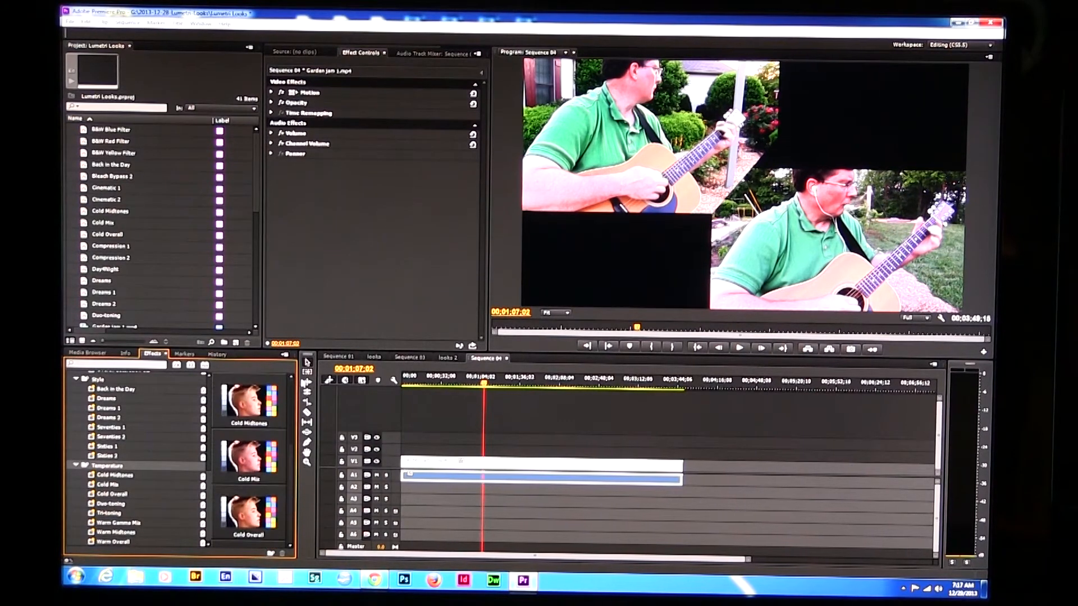
scroll("down", 3)
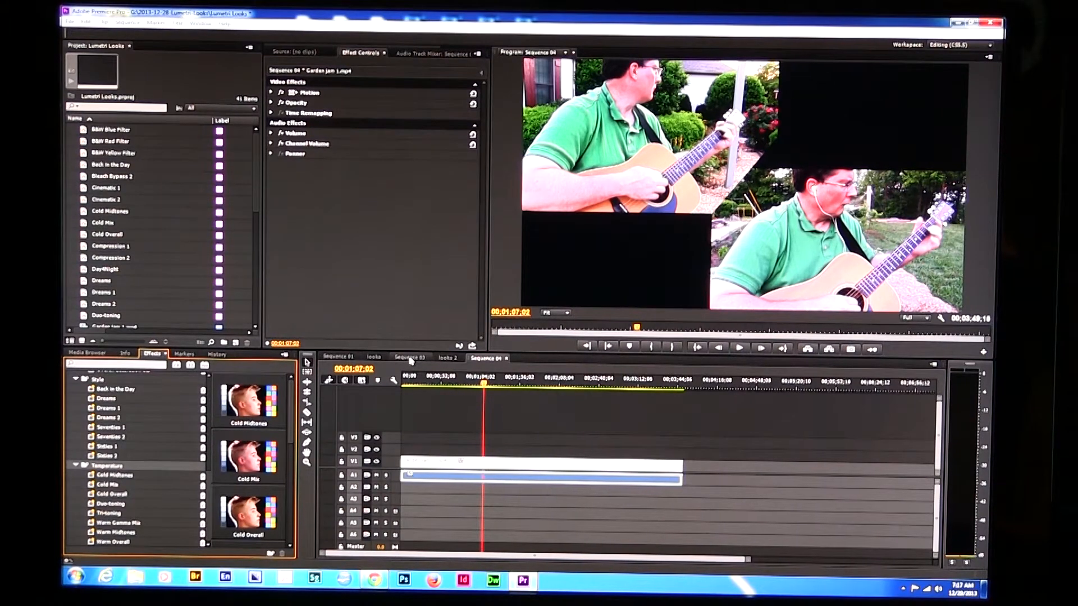
left_click(410, 357)
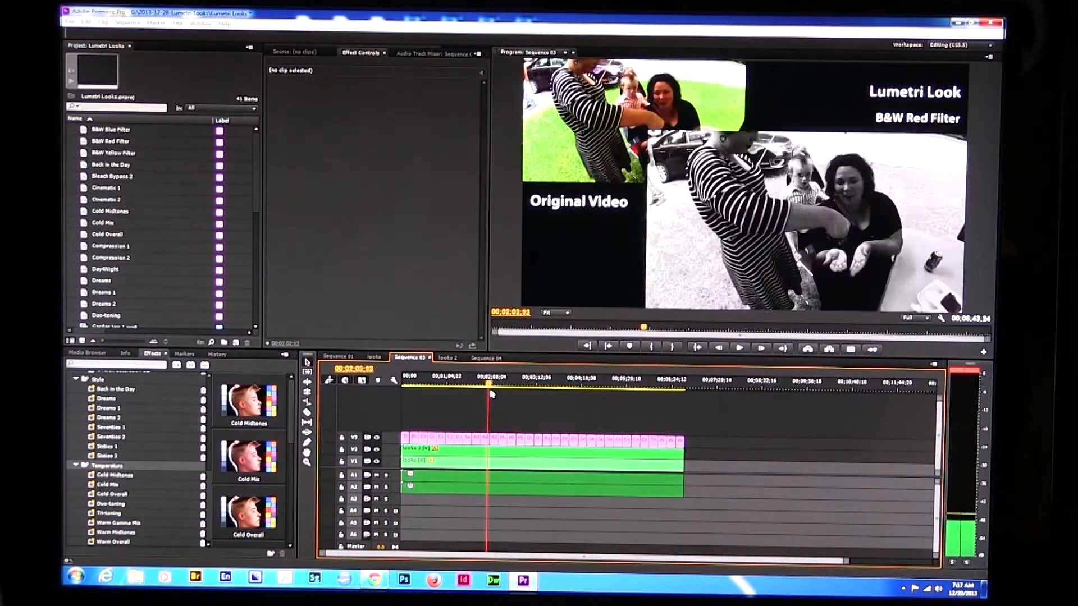
left_click(516, 395)
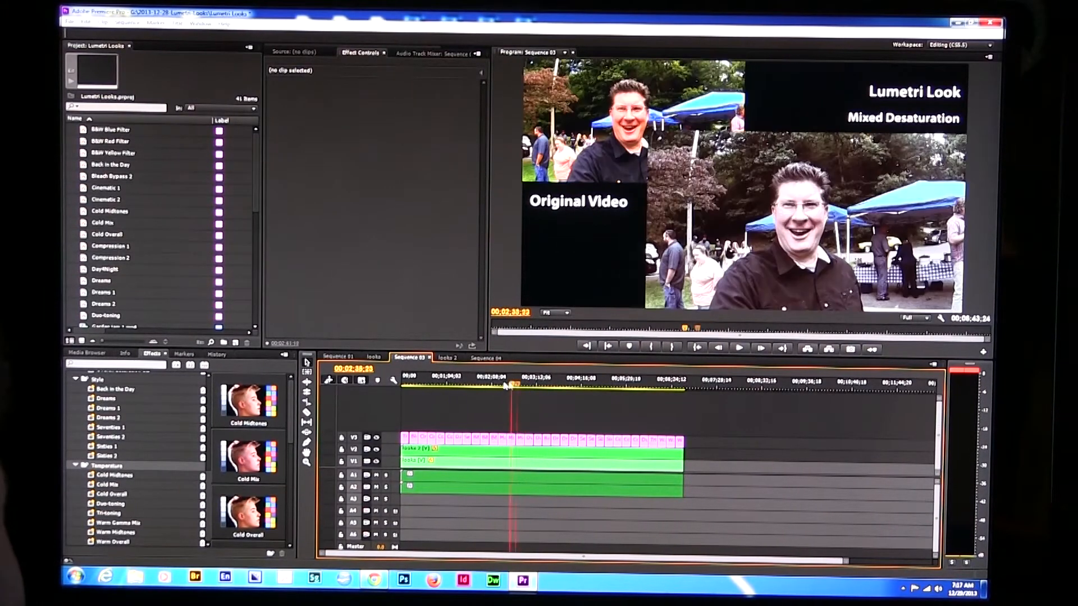
left_click(487, 358)
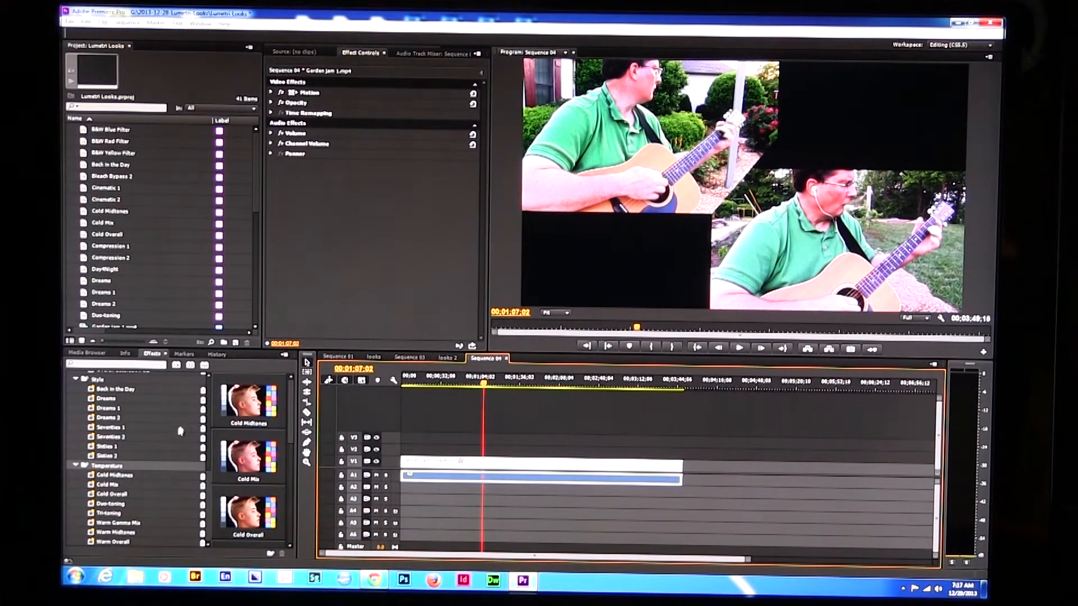
mouse_move(348, 239)
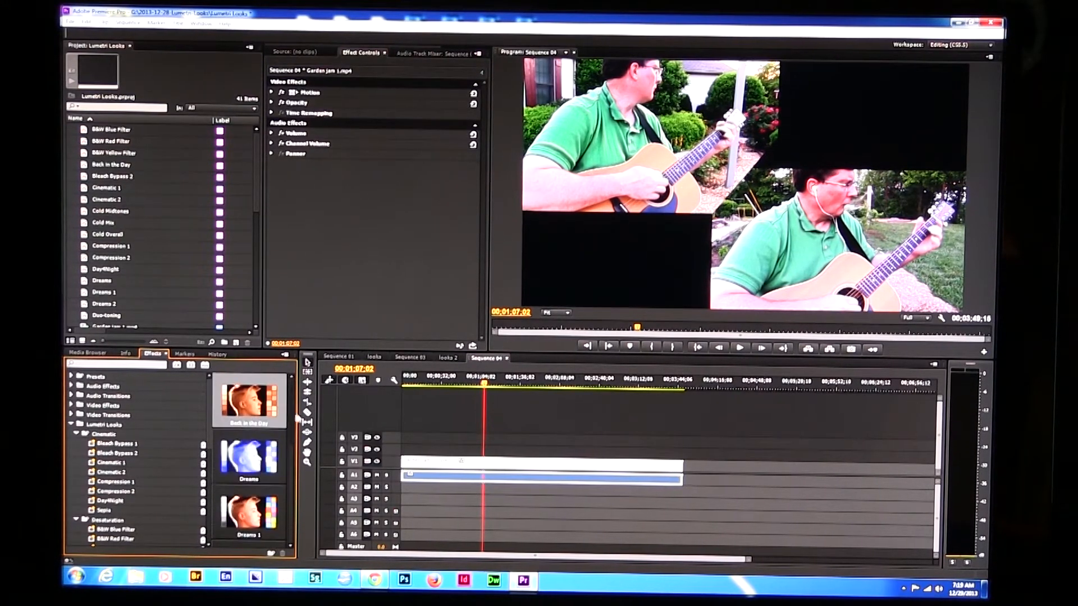
Put Desaturation > Midtones Desaturation on the guitar clip and review it in Effect Controls
scroll("down", 3)
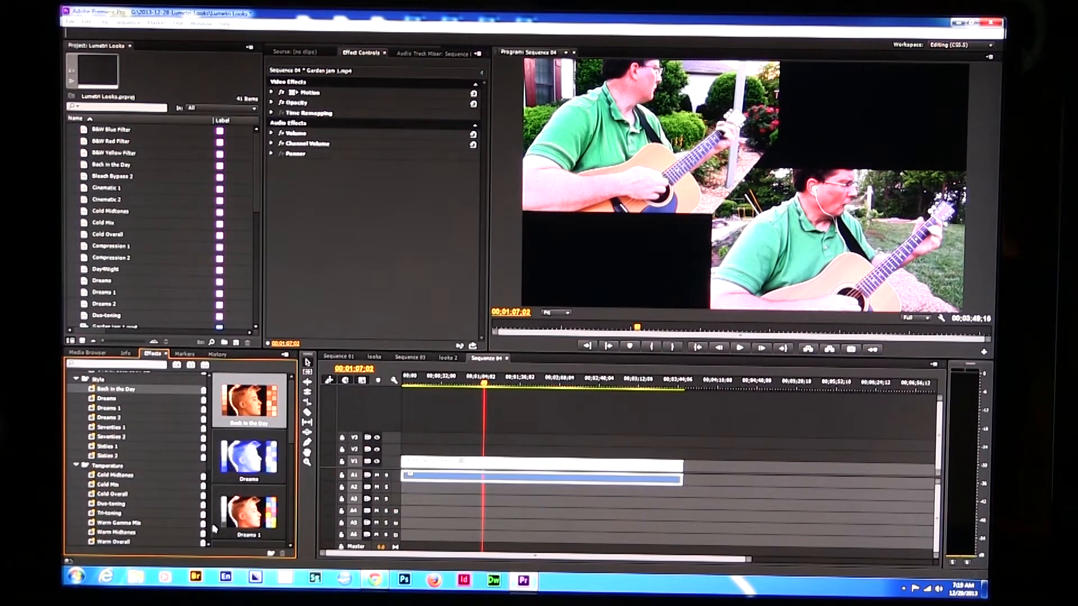
scroll("up", 3)
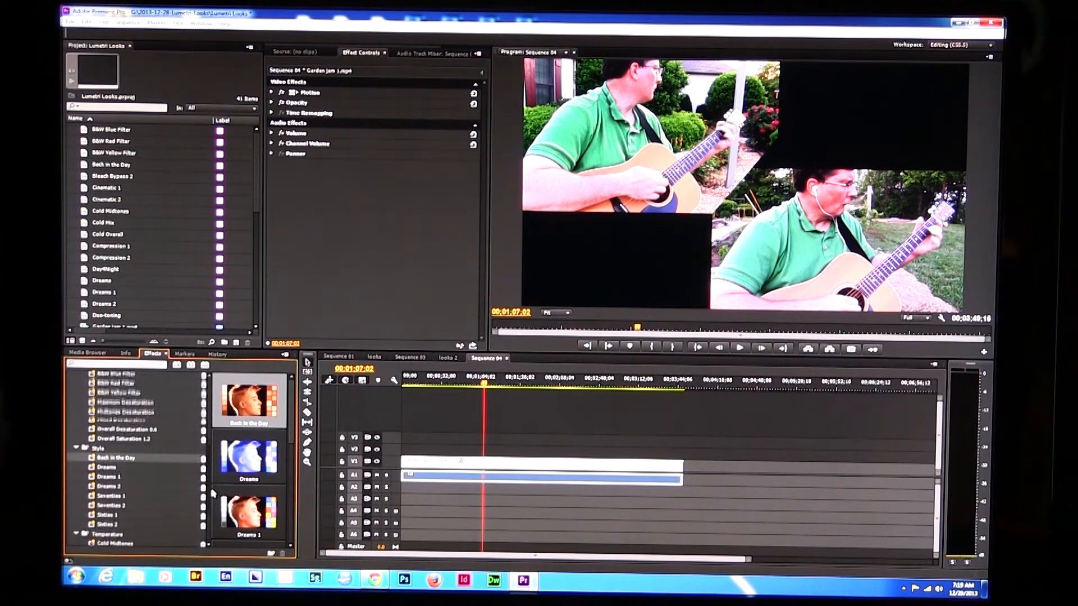
scroll("up", 3)
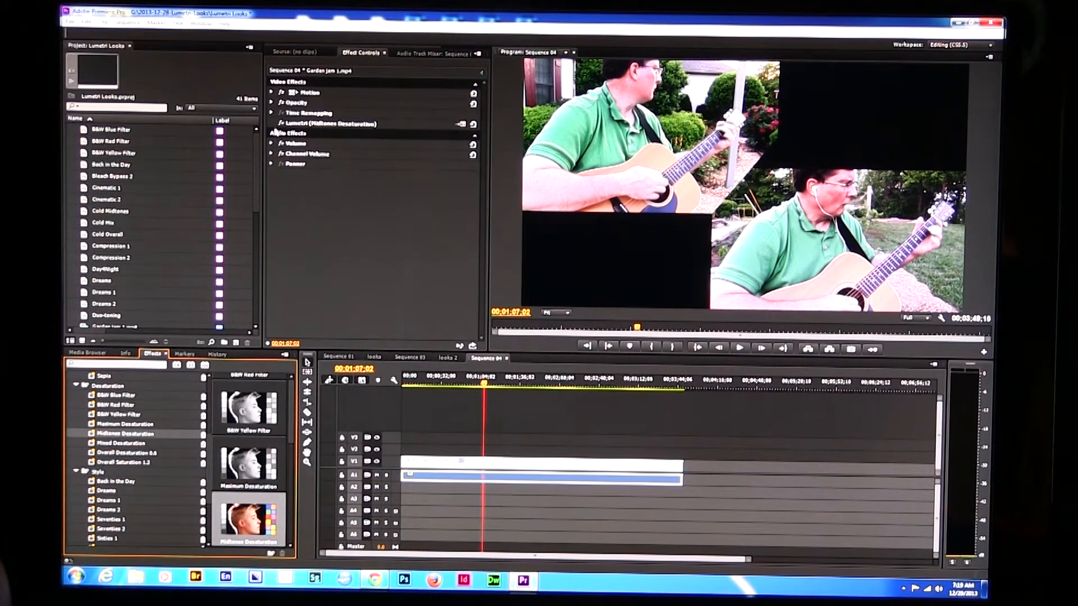
left_click(363, 53)
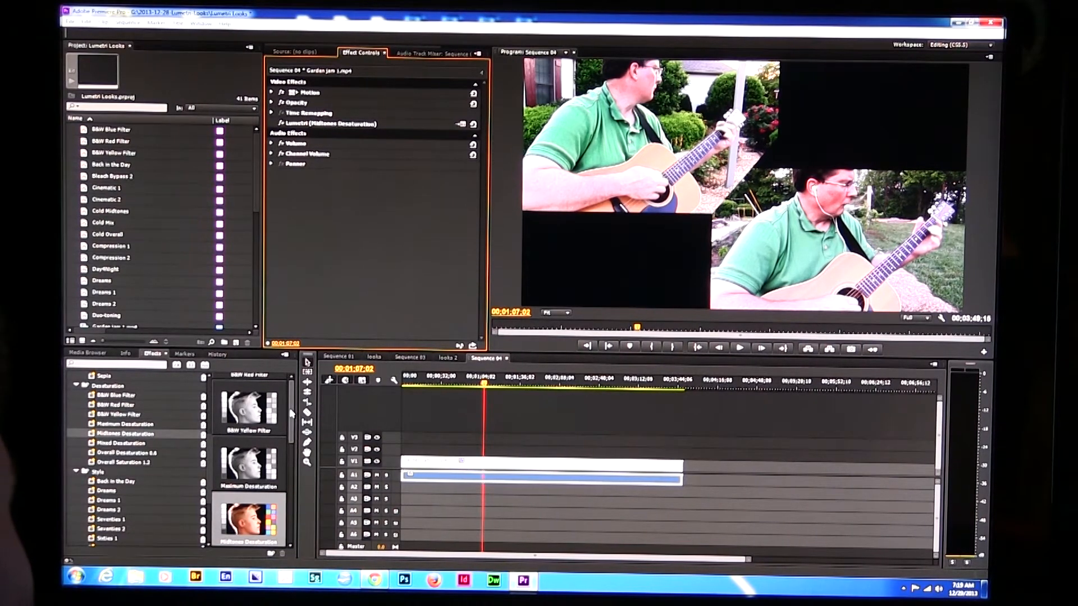
scroll("up", 3)
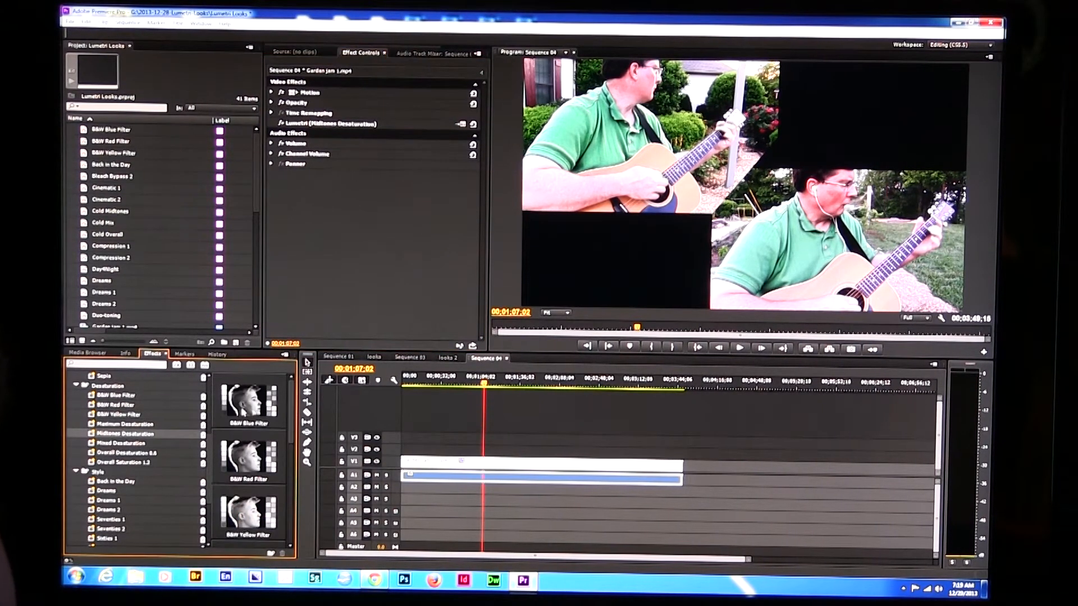
Stack Temperature > Warm Gamma Mix on the guitar clip after Midtones Desaturation
scroll("down", 3)
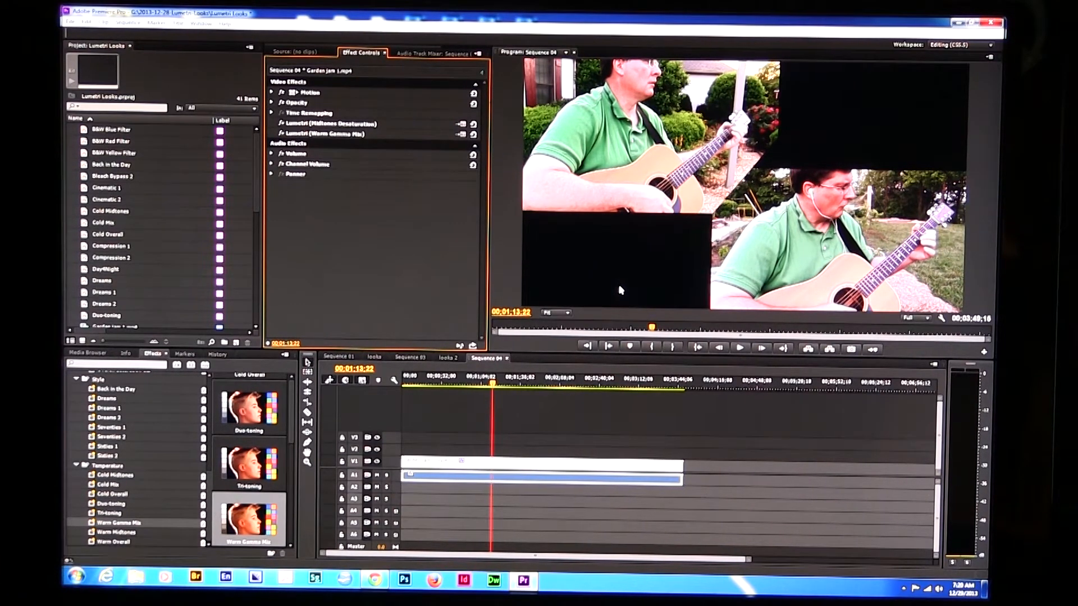
mouse_move(793, 367)
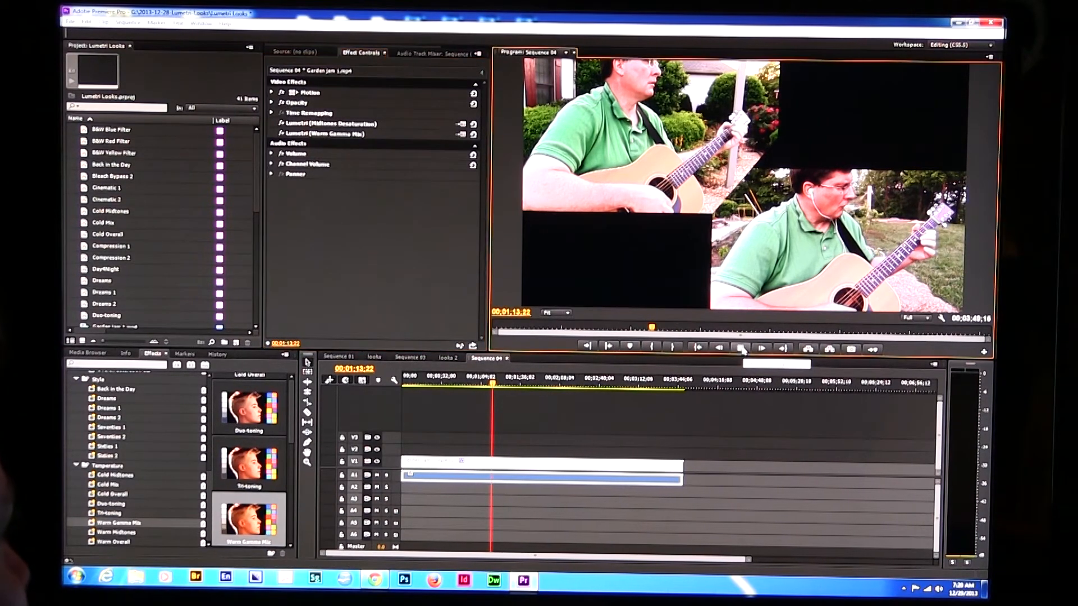
Play a few seconds of Sequence 04 in the Program Monitor, then stop
left_click(740, 347)
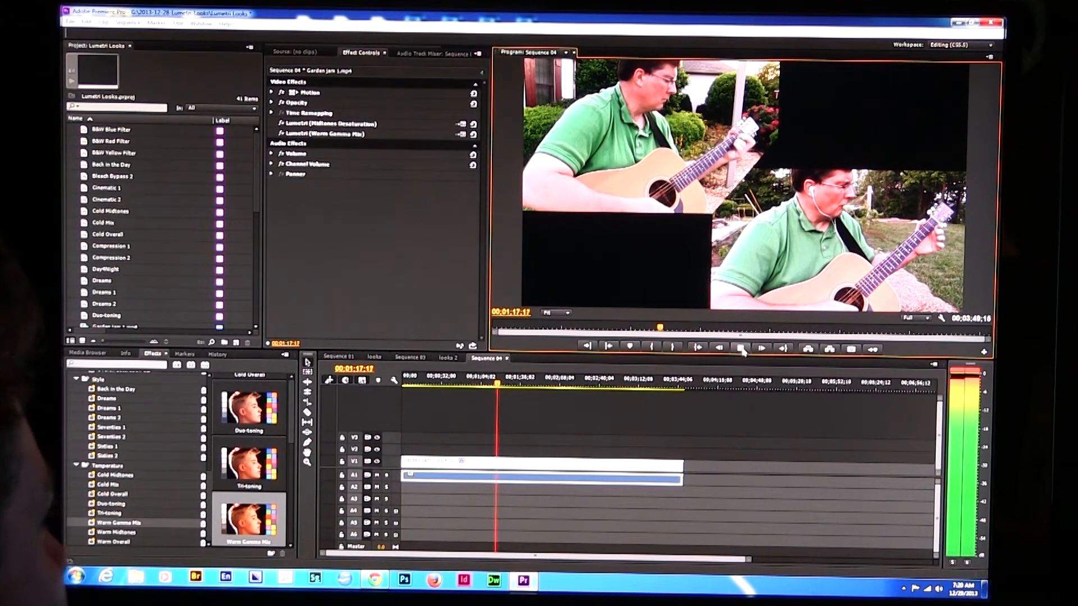
left_click(740, 348)
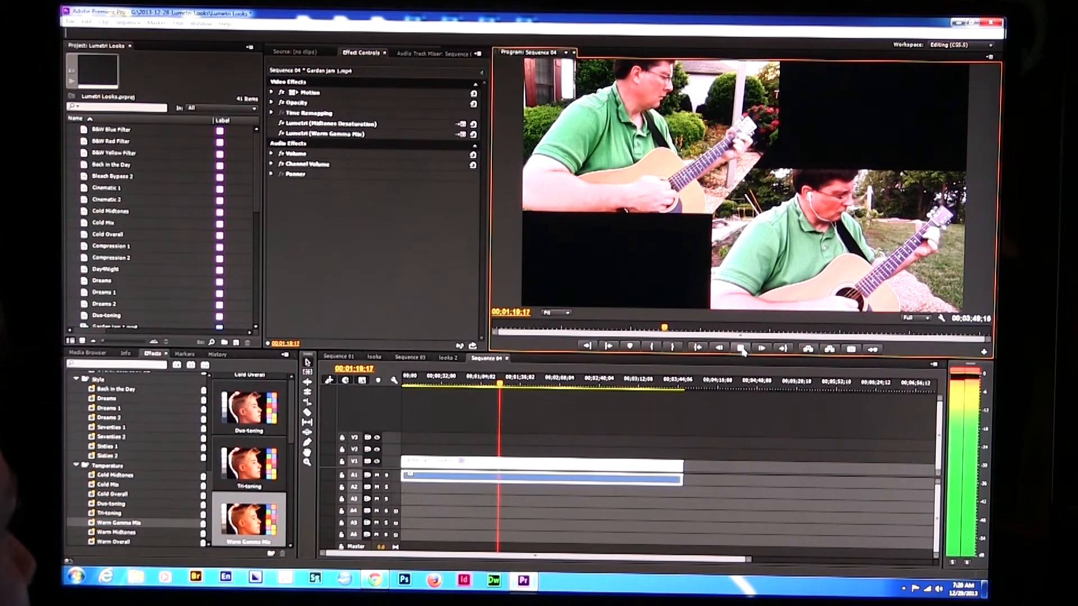
left_click(741, 348)
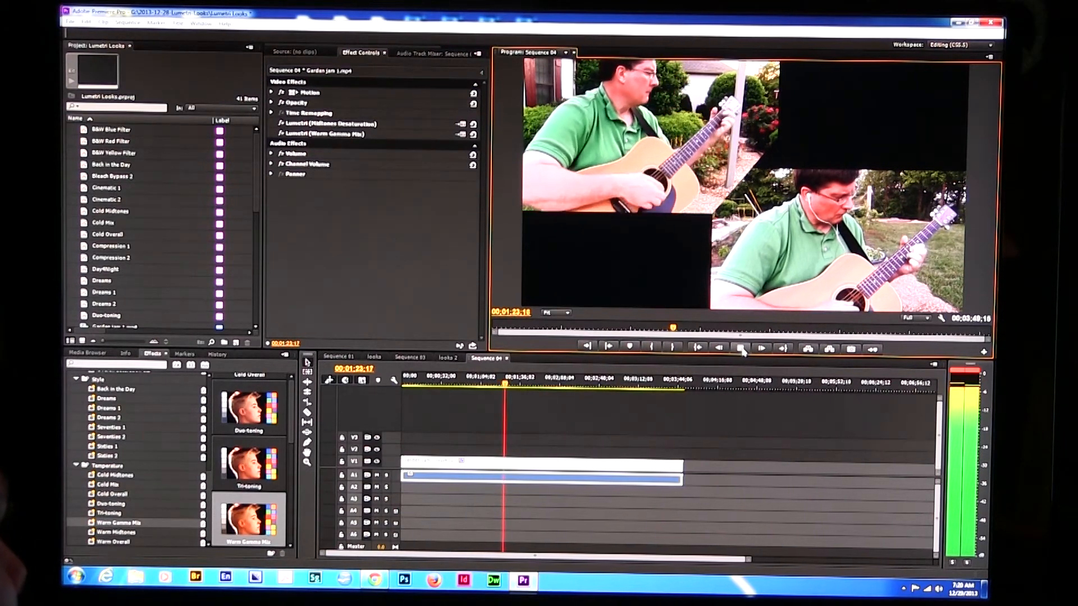
left_click(761, 347)
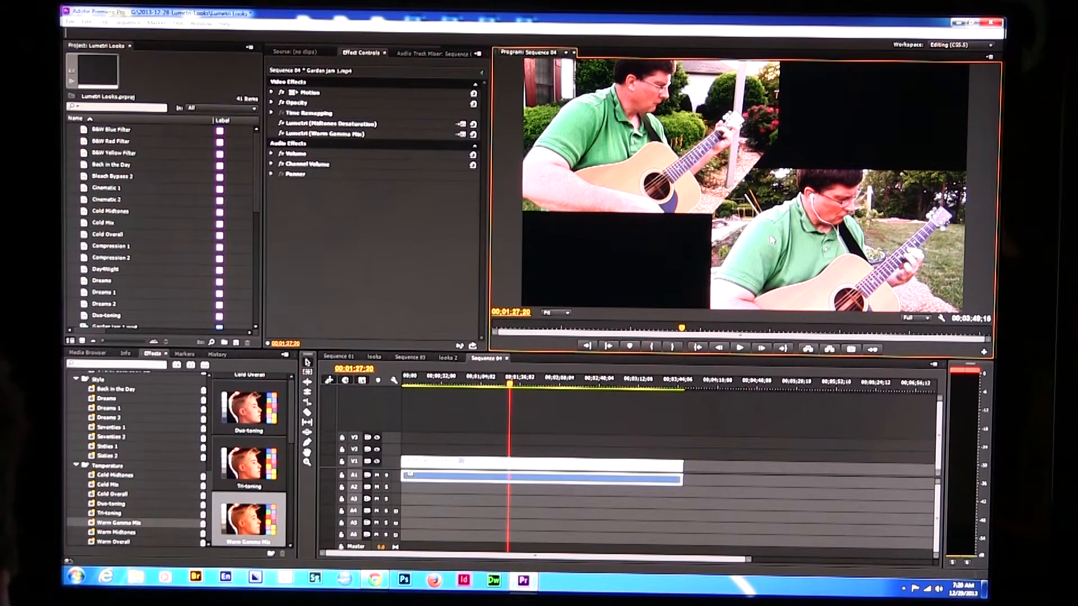
mouse_move(466, 189)
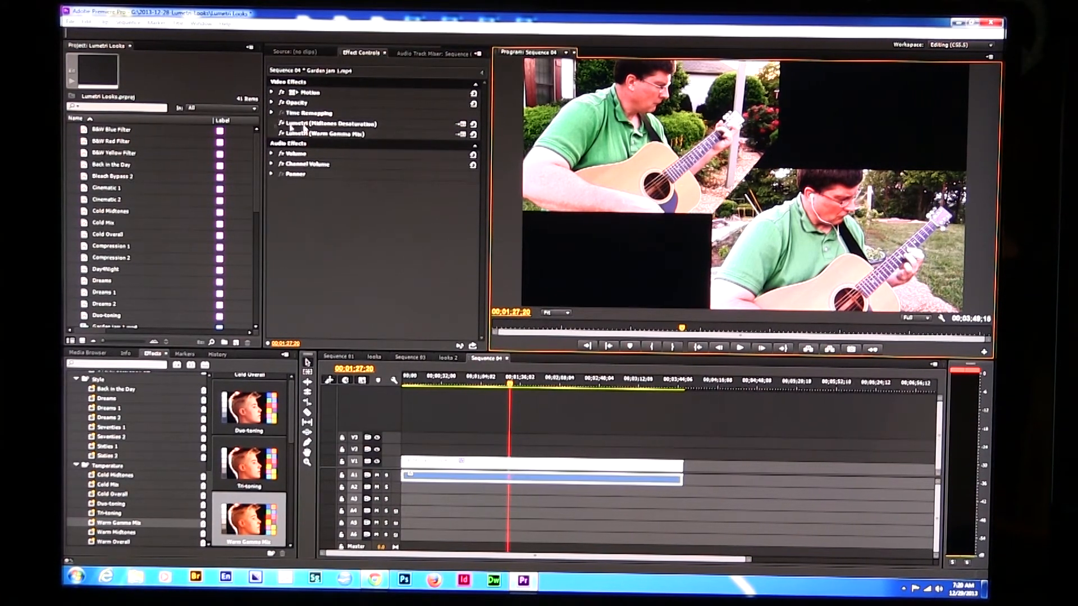
Open the Look/LUT file browser from the Warm Gamma Mix effect's Setup icon
left_click(460, 135)
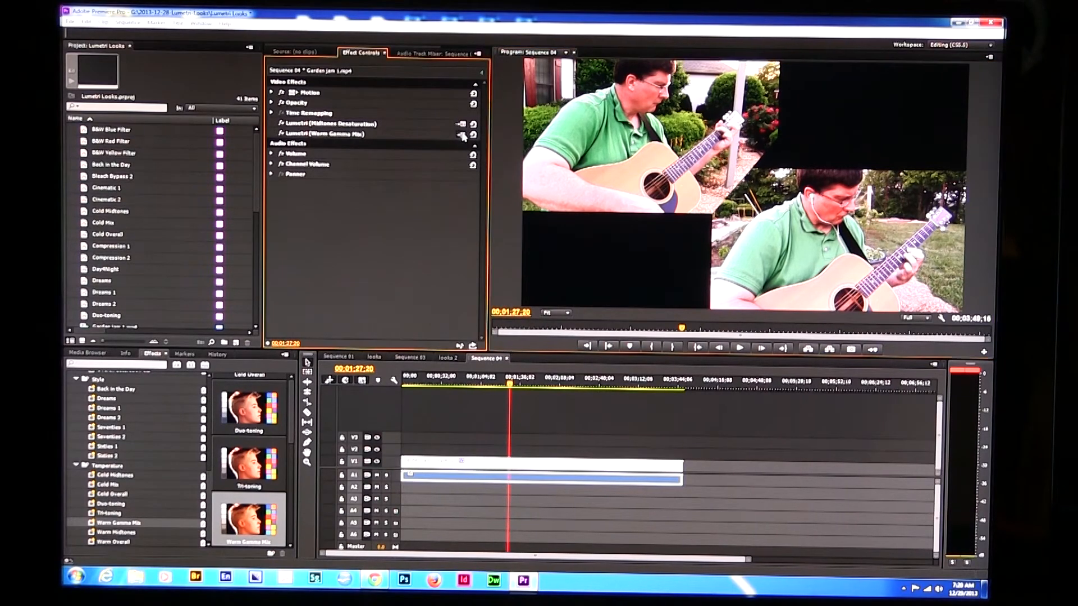
left_click(462, 135)
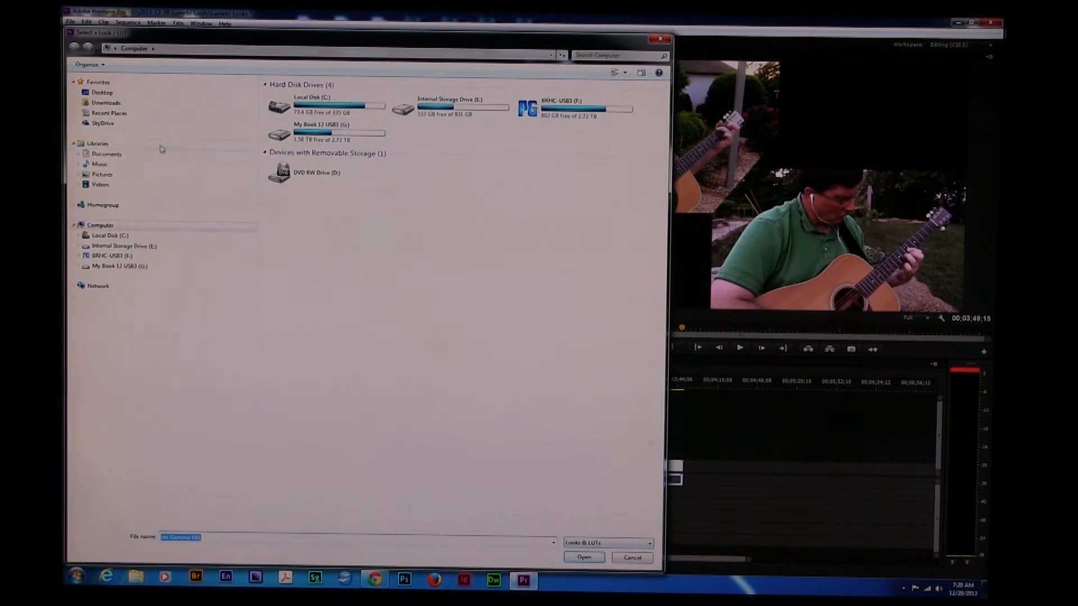
mouse_move(139, 185)
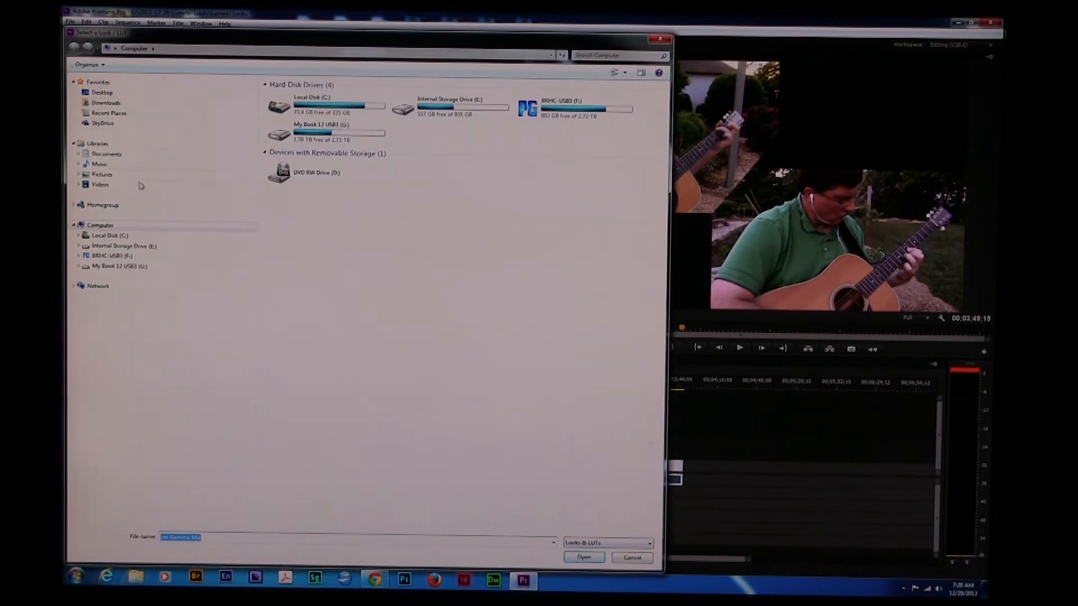
Navigate to C:\Program Files\Adobe\Adobe Premiere Pro CC\Lumetri\LUTs in the file browser
double_click(108, 235)
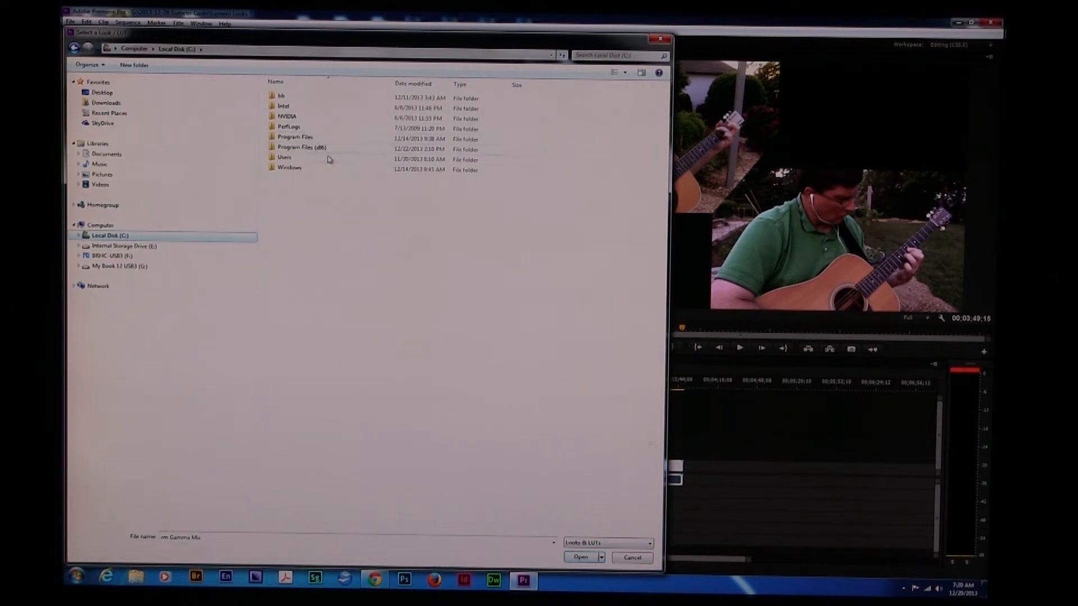
left_click(296, 137)
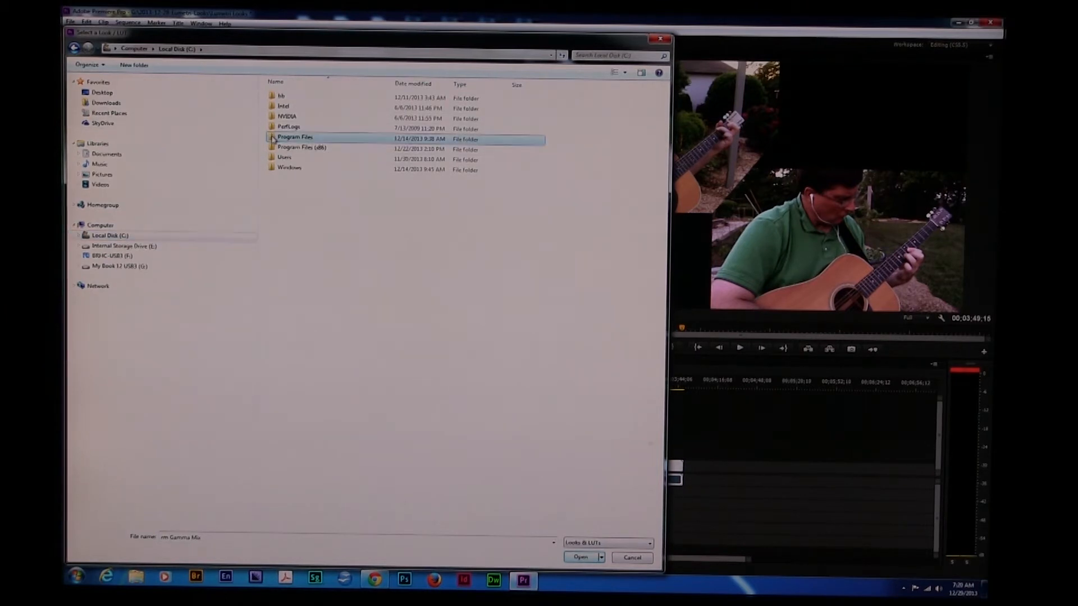
double_click(295, 136)
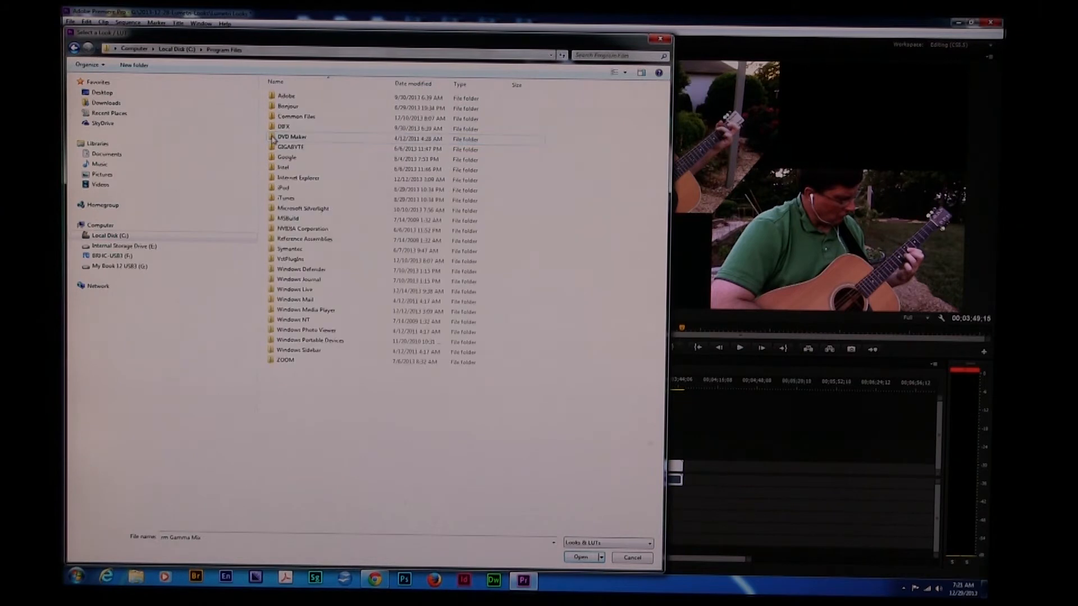
left_click(285, 96)
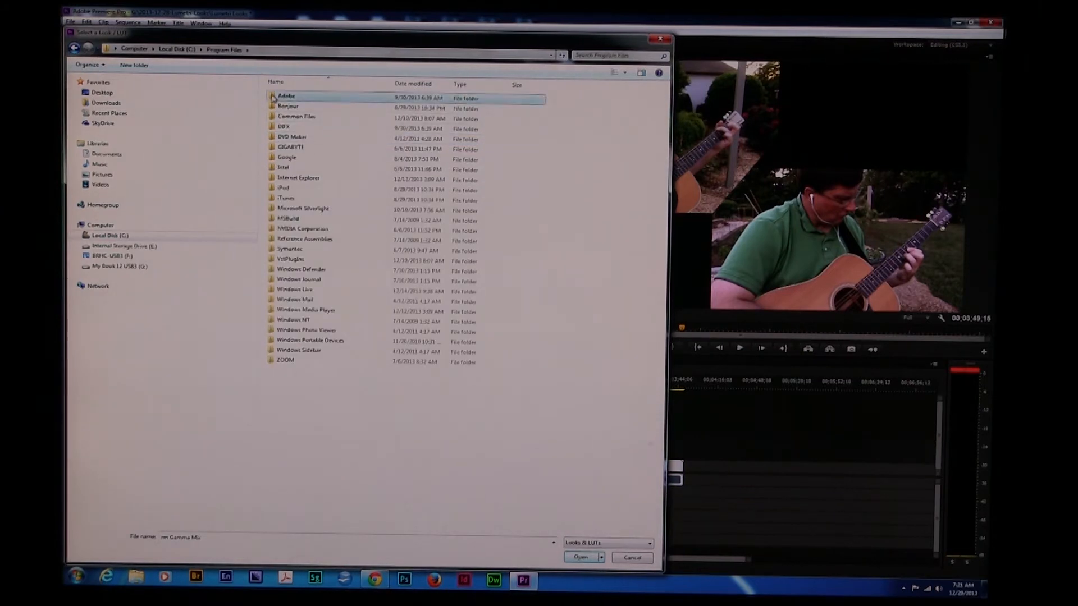
double_click(286, 96)
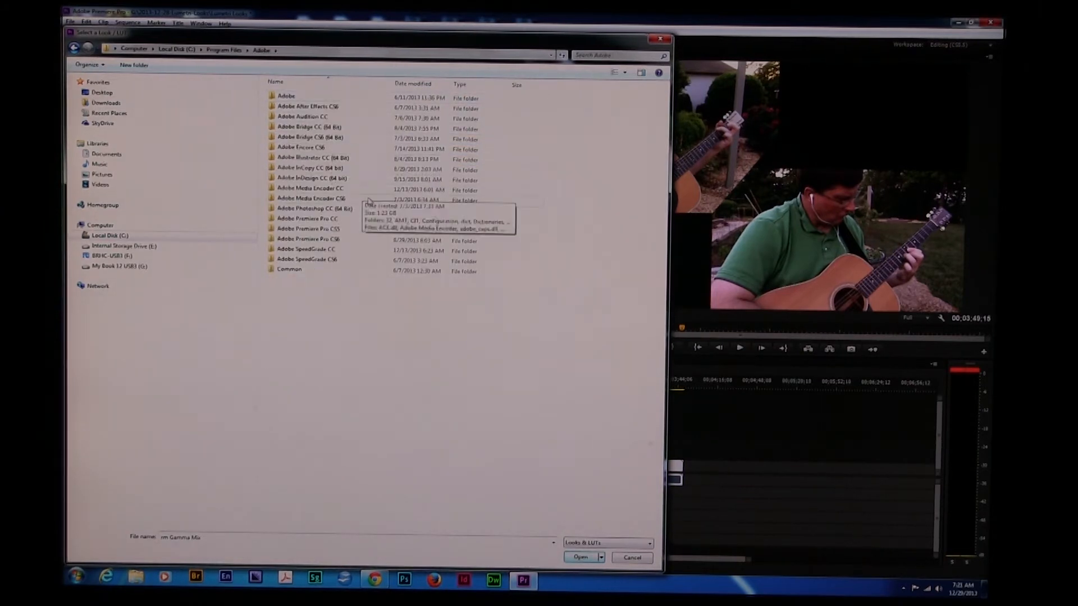
mouse_move(320, 260)
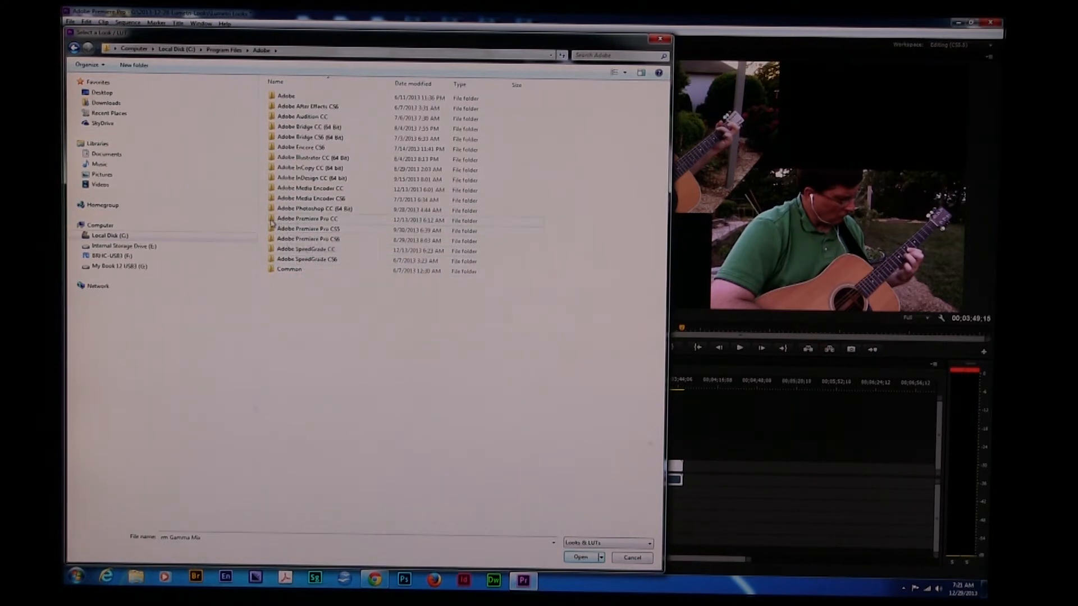
double_click(307, 220)
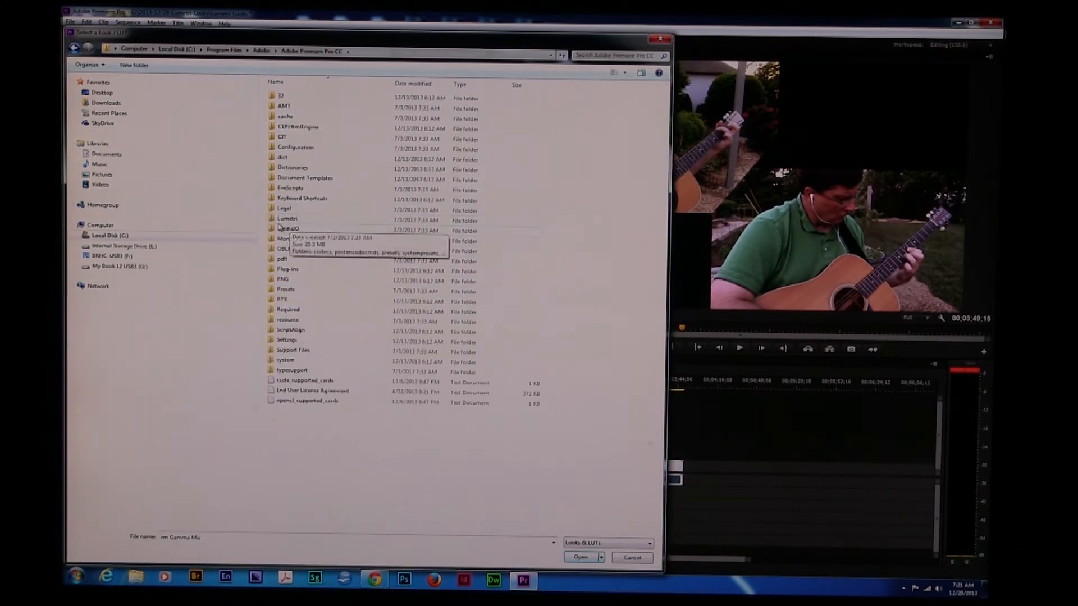
double_click(288, 218)
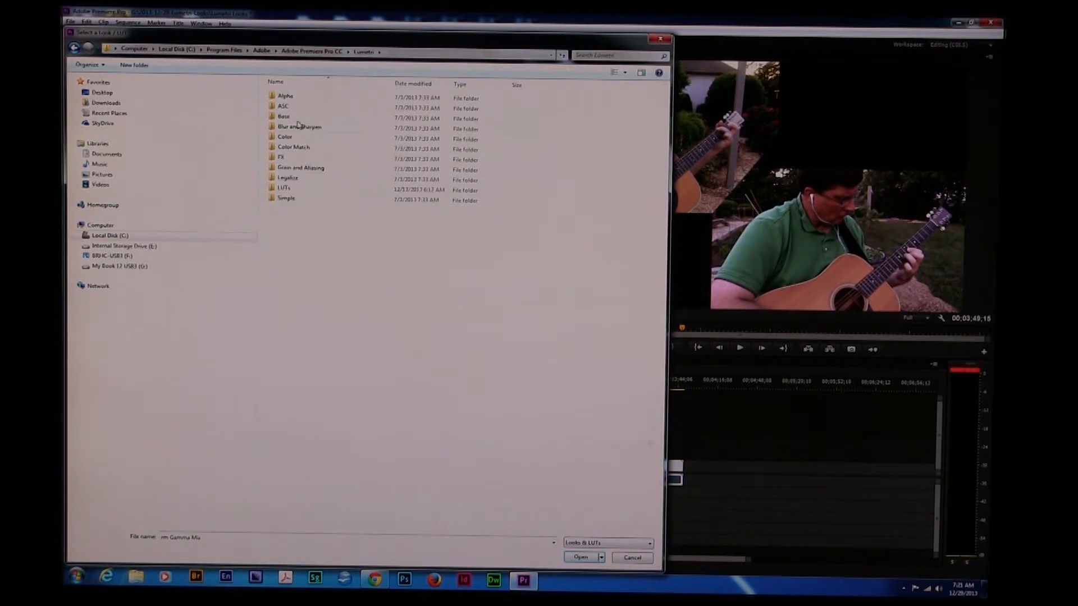
mouse_move(282, 194)
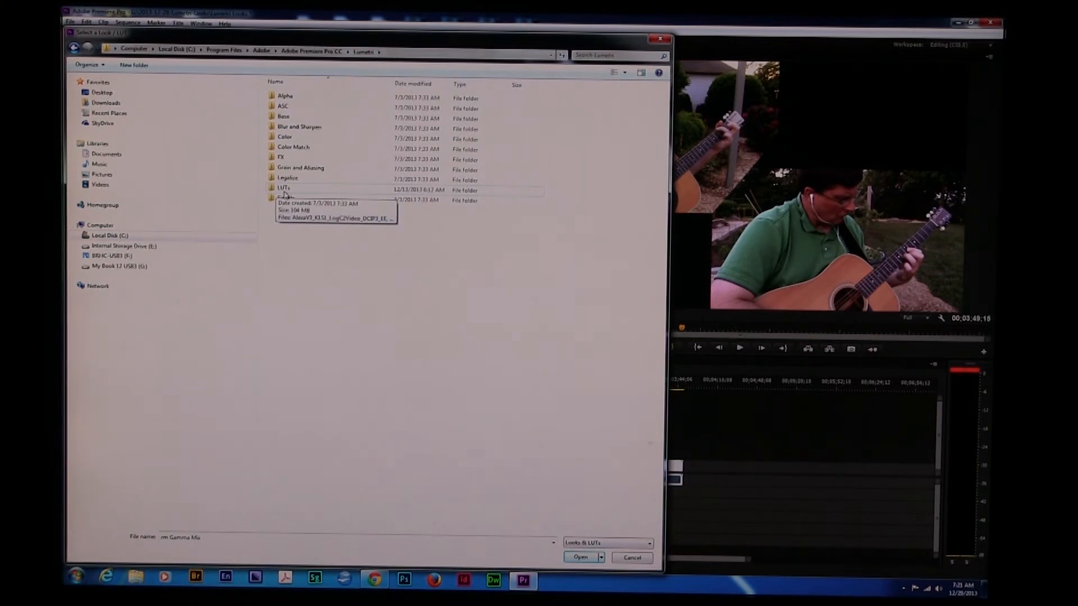
mouse_move(282, 135)
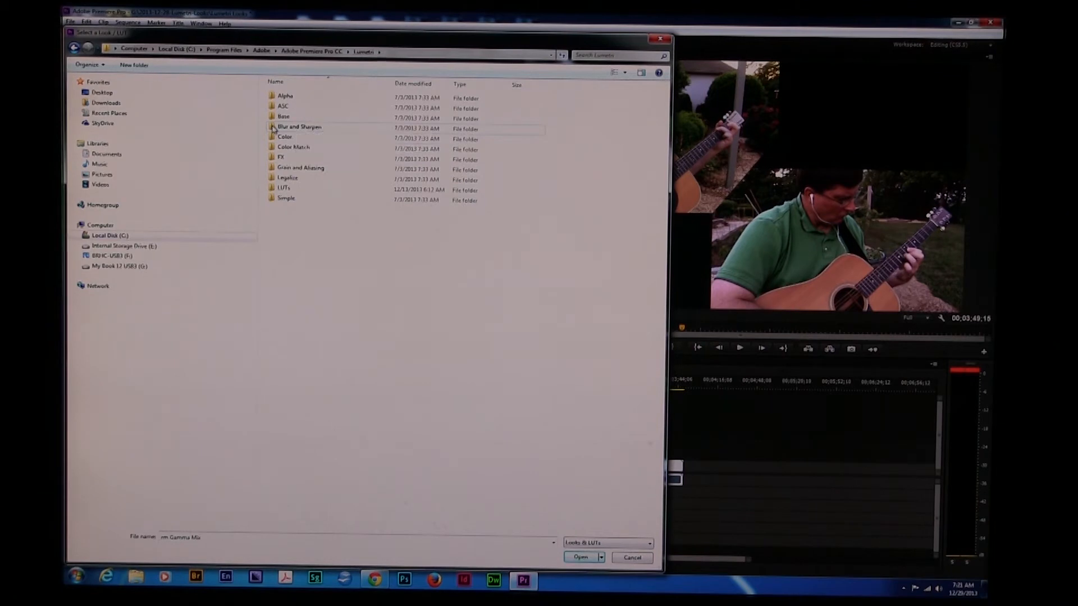
double_click(299, 126)
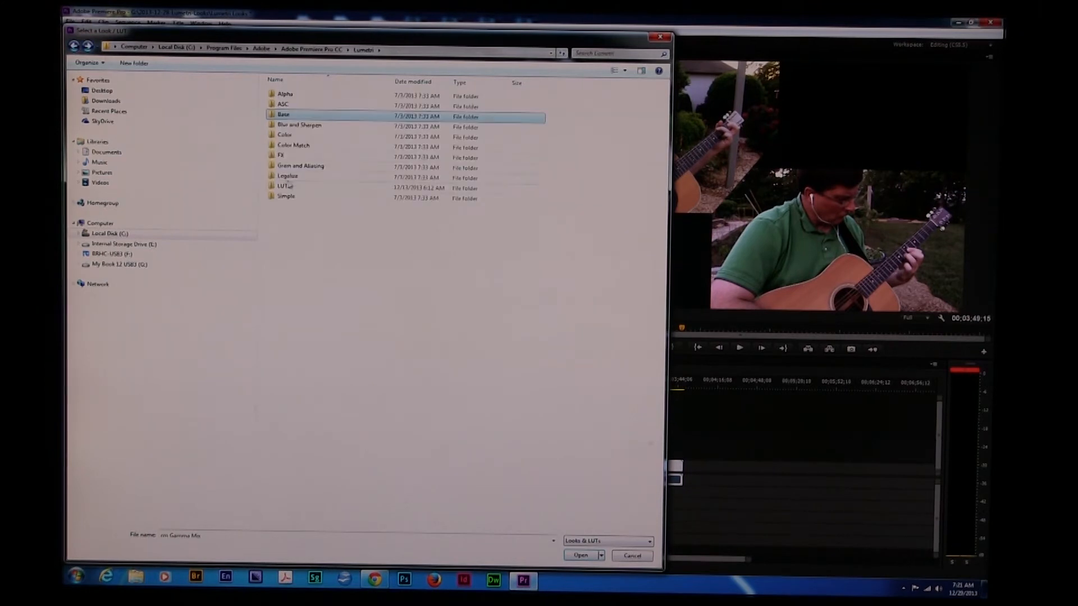
double_click(284, 186)
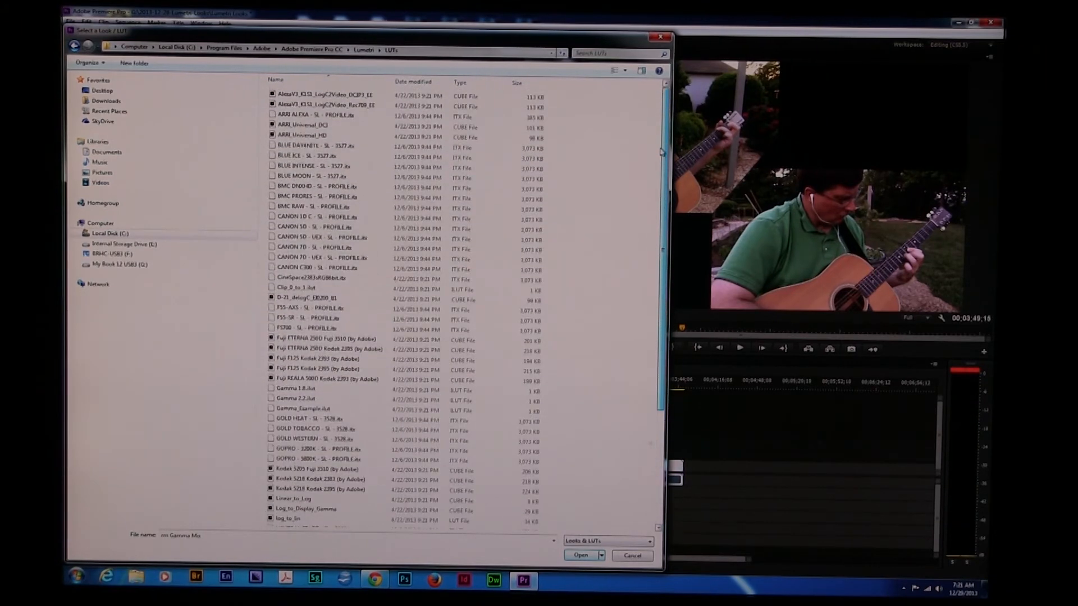
Load the AlexaV3 LogC2Video DCIP3 LUT onto the clip
scroll("up", 3)
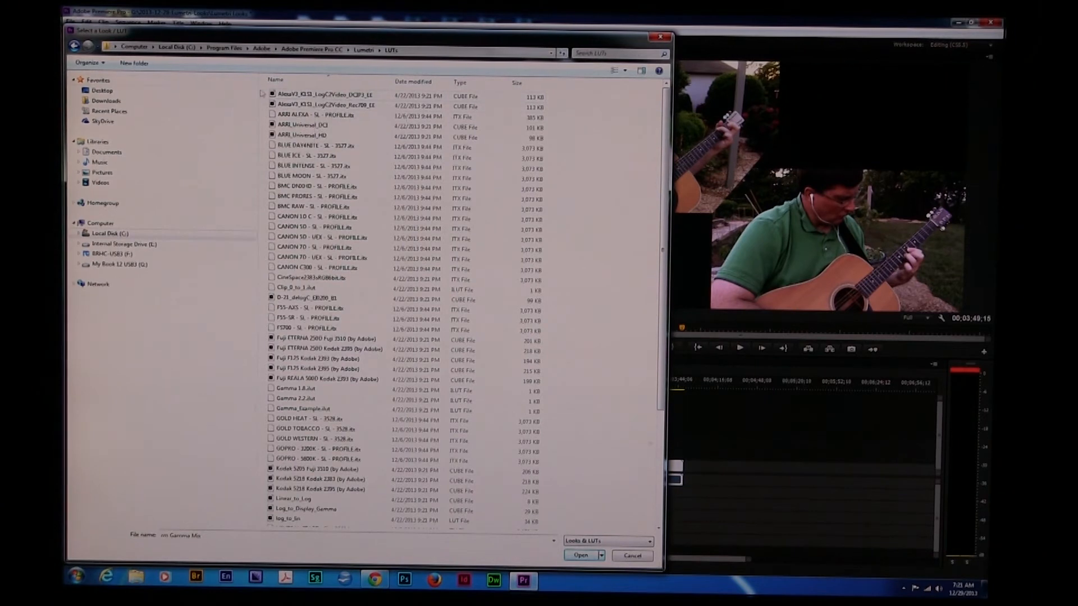
mouse_move(309, 95)
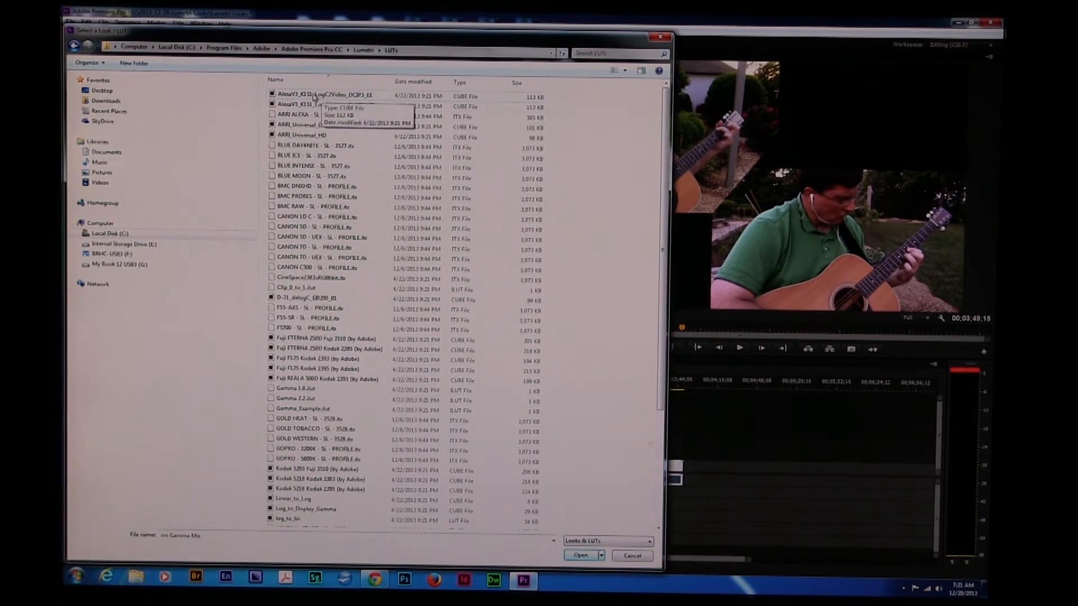
left_click(324, 95)
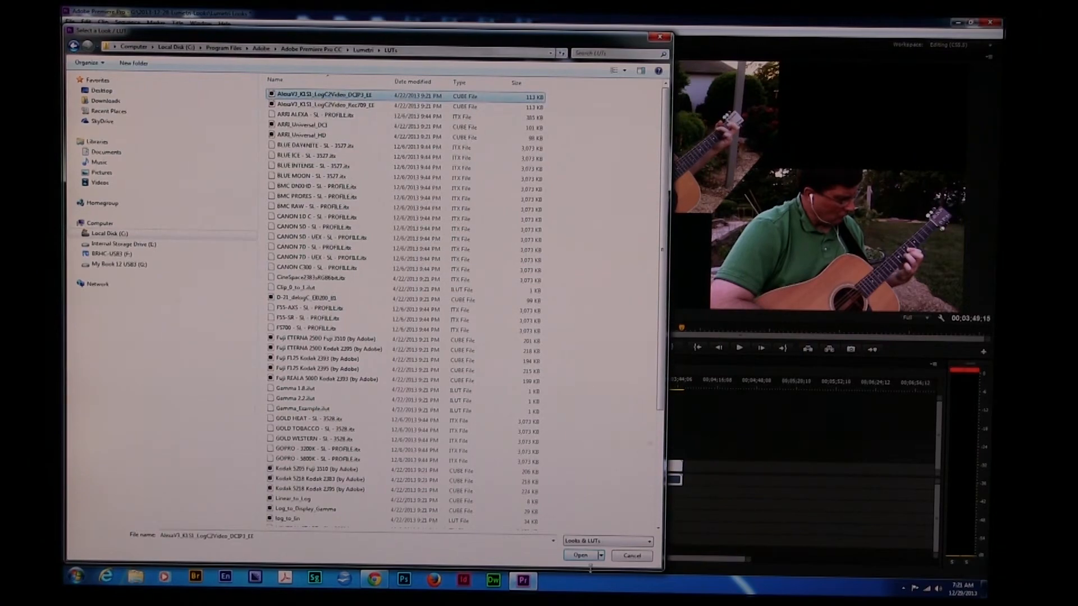
left_click(581, 555)
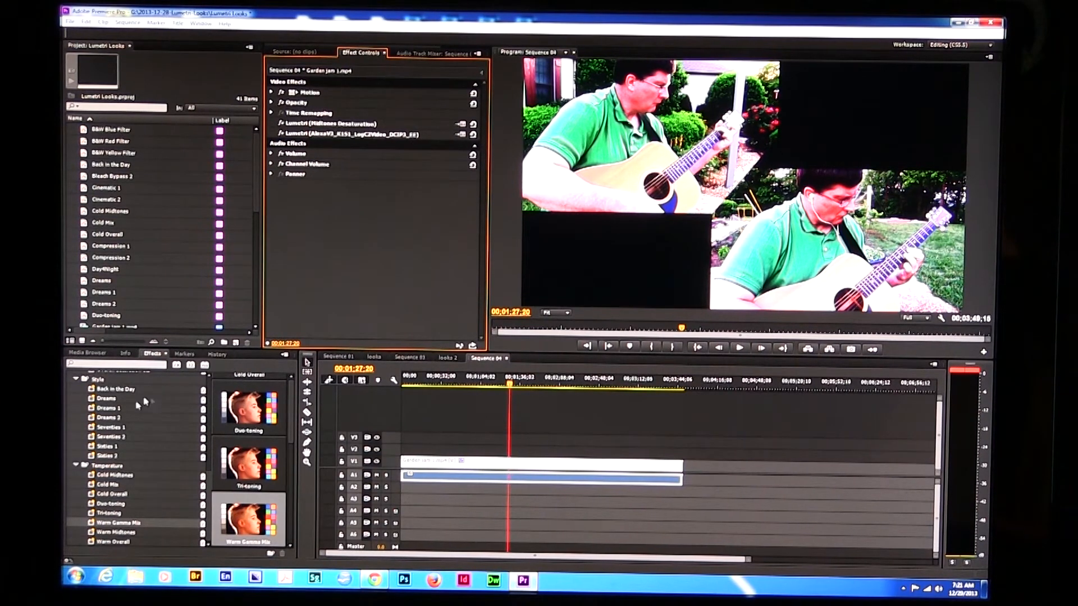
mouse_move(184, 437)
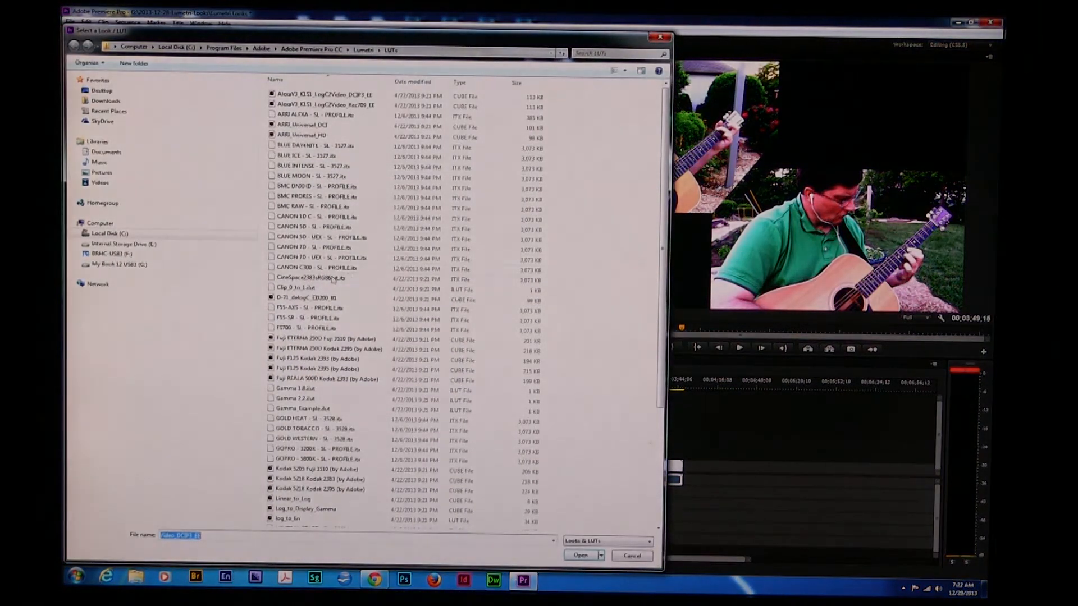
mouse_move(309, 233)
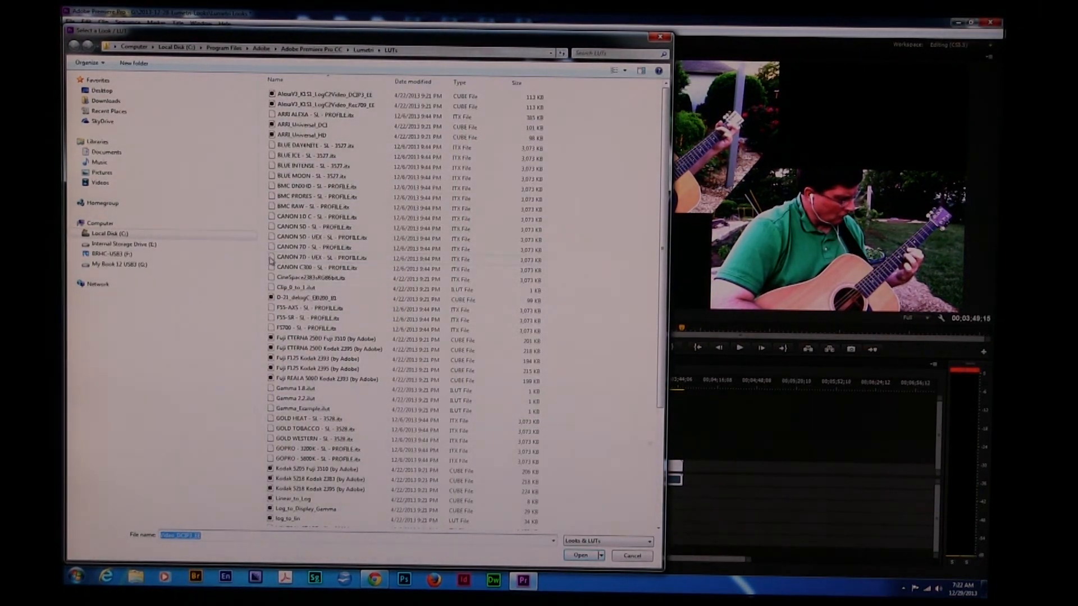
Swap in the Kodak 5218 Kodak 2395 (by Adobe) LUT instead
left_click(579, 555)
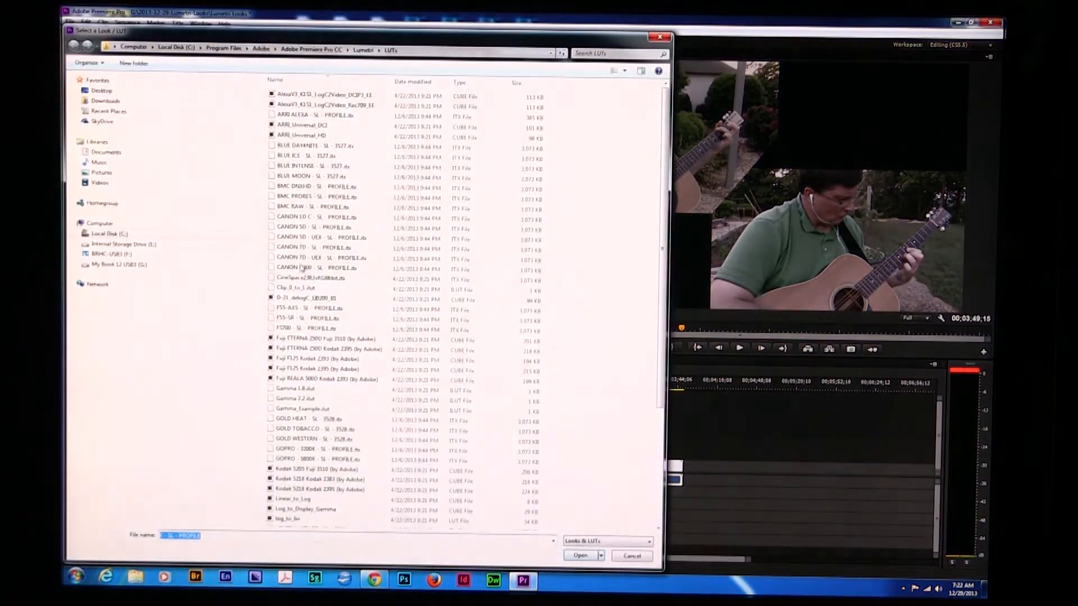
left_click(316, 196)
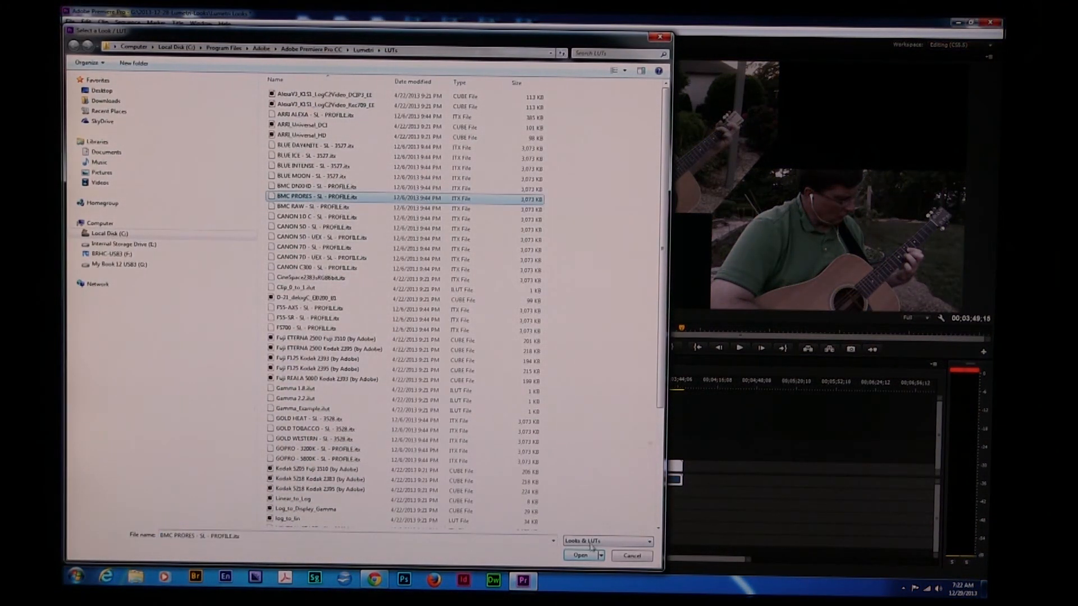
left_click(580, 555)
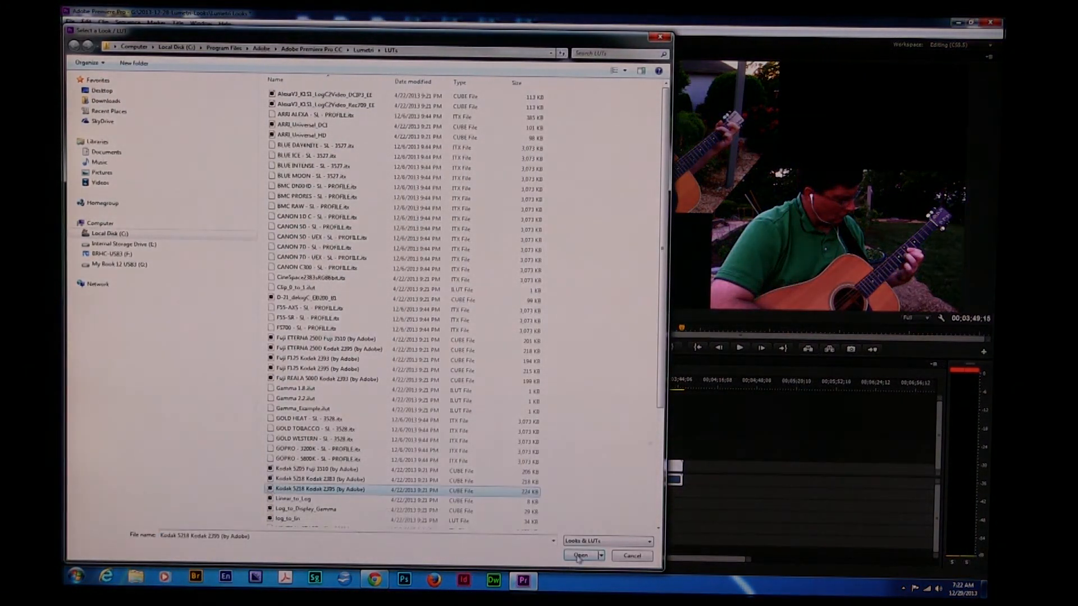
left_click(579, 555)
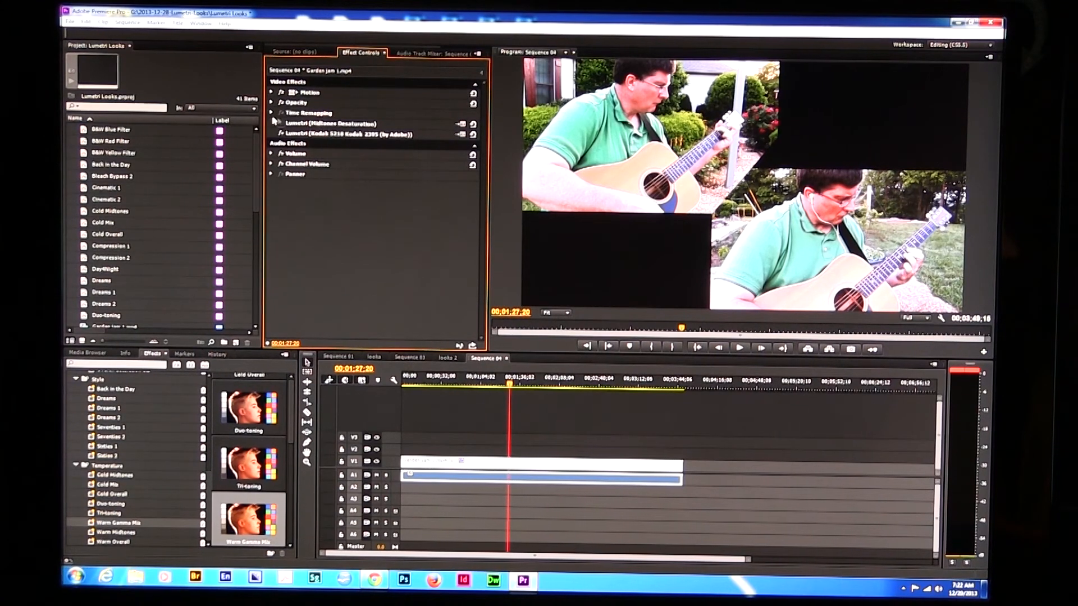
Select and delete the clip's two Lumetri effects in Effect Controls
left_click(279, 122)
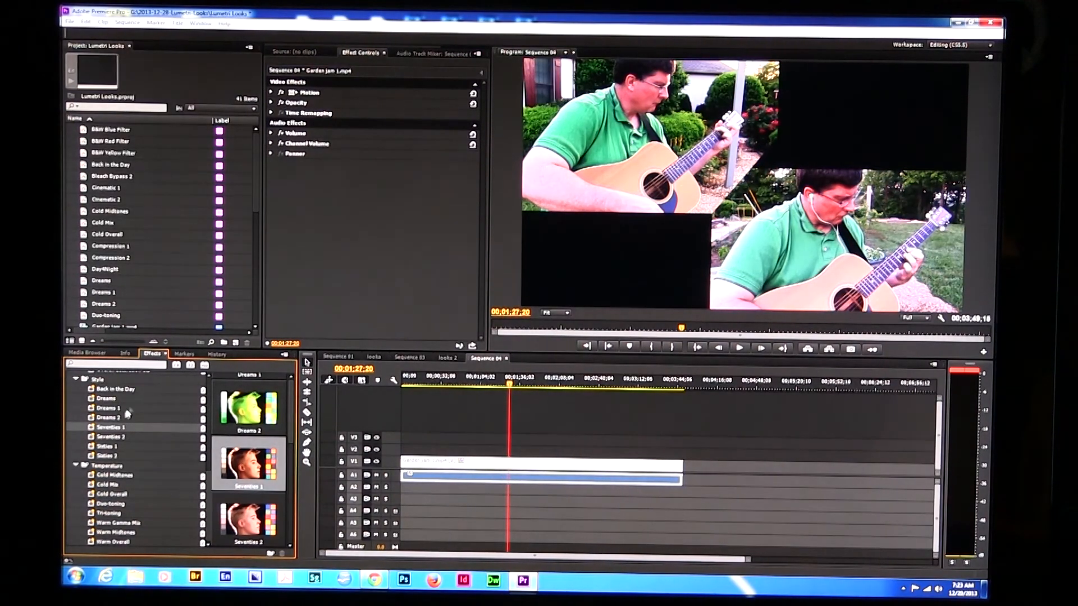
Drag Style > Seventies 2 onto the guitar clip for a faded vintage tone
left_click(110, 435)
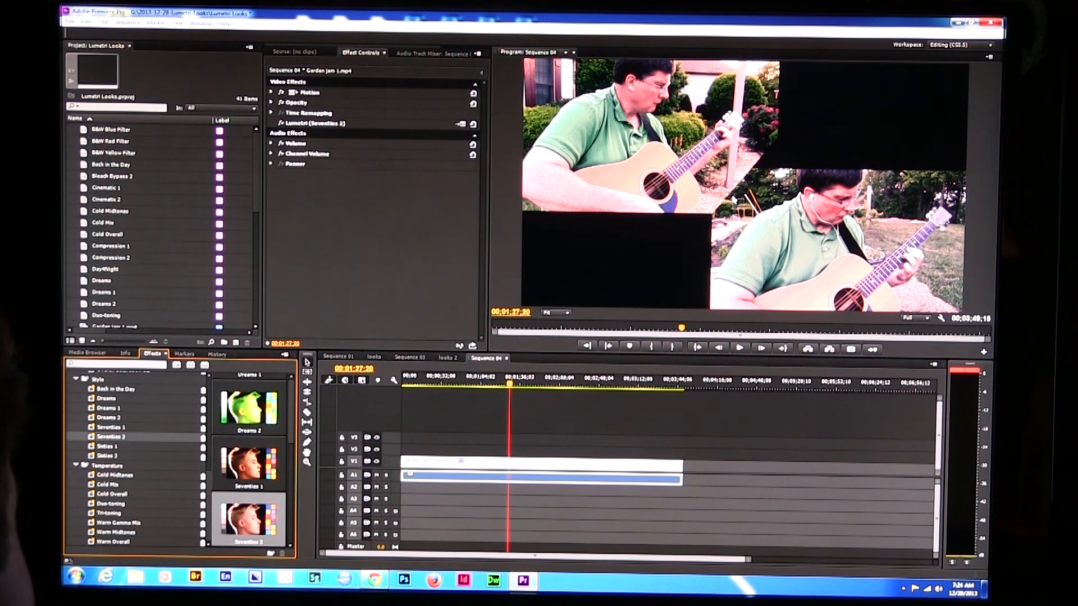
mouse_move(437, 232)
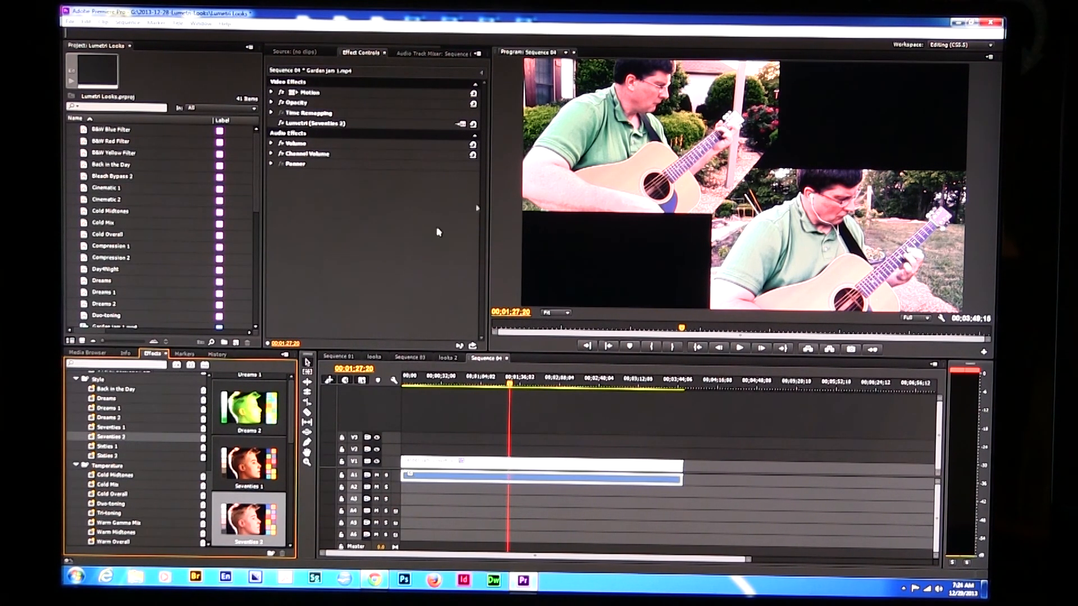